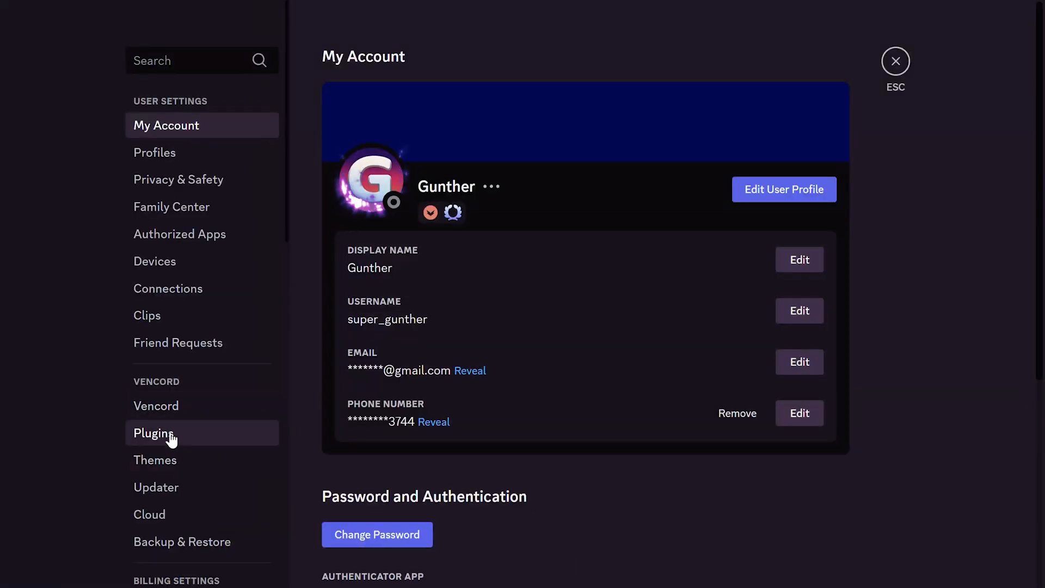
# - Search the plugin list, then raise UnlockedAvatarZoom's Zoom Multiplier slider in its settings
pyautogui.click(153, 433)
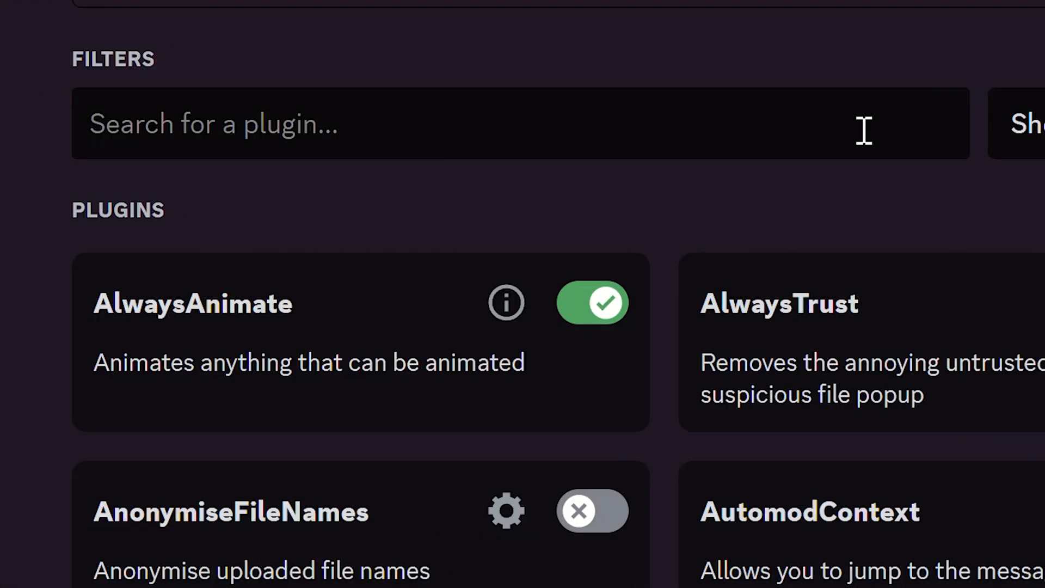
pyautogui.write('mentiona')
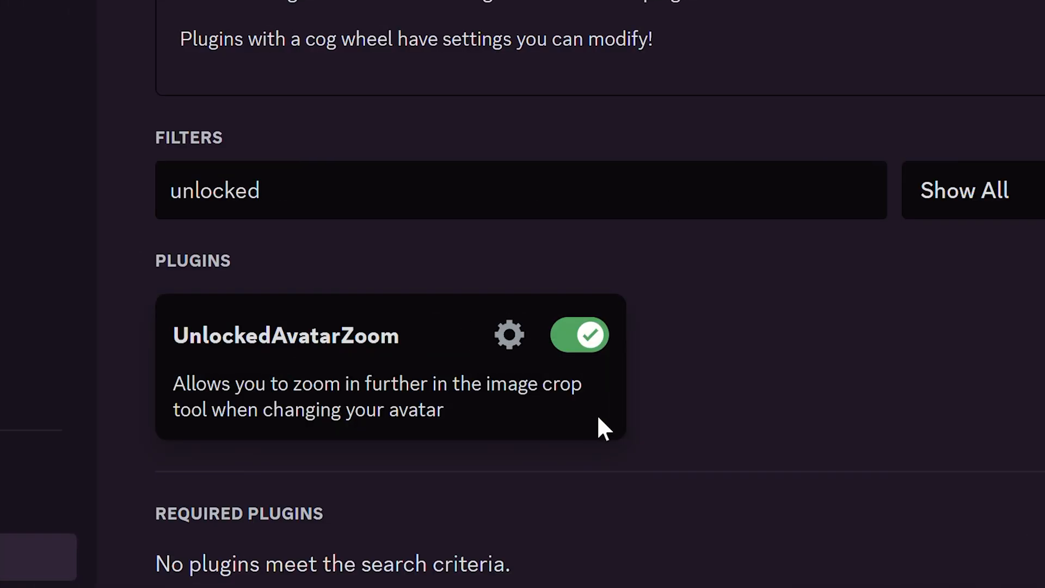
pyautogui.click(510, 335)
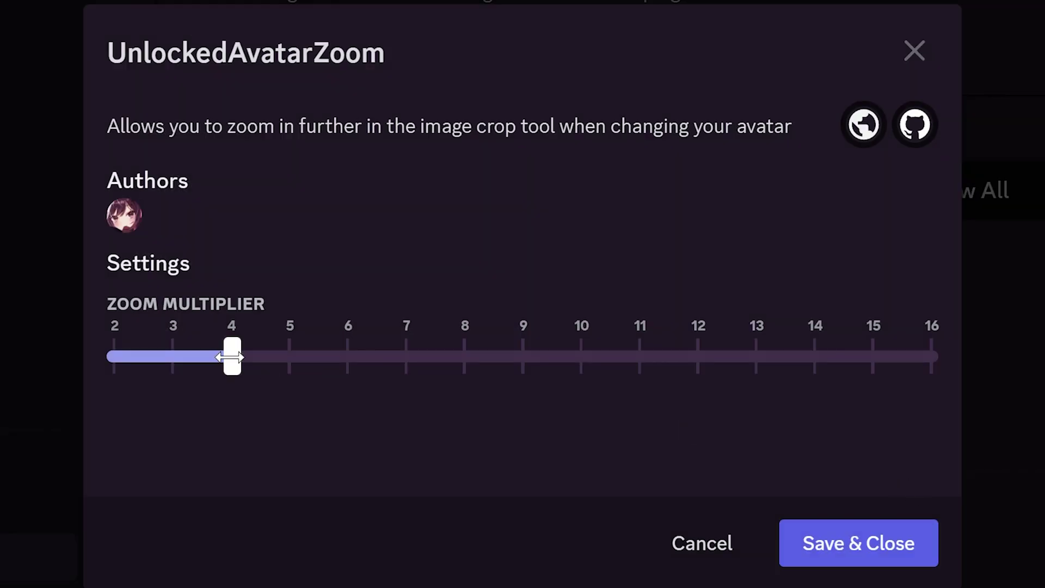
pyautogui.moveTo(231, 356); pyautogui.dragTo(406, 357)
pyautogui.write('newguildsettings')
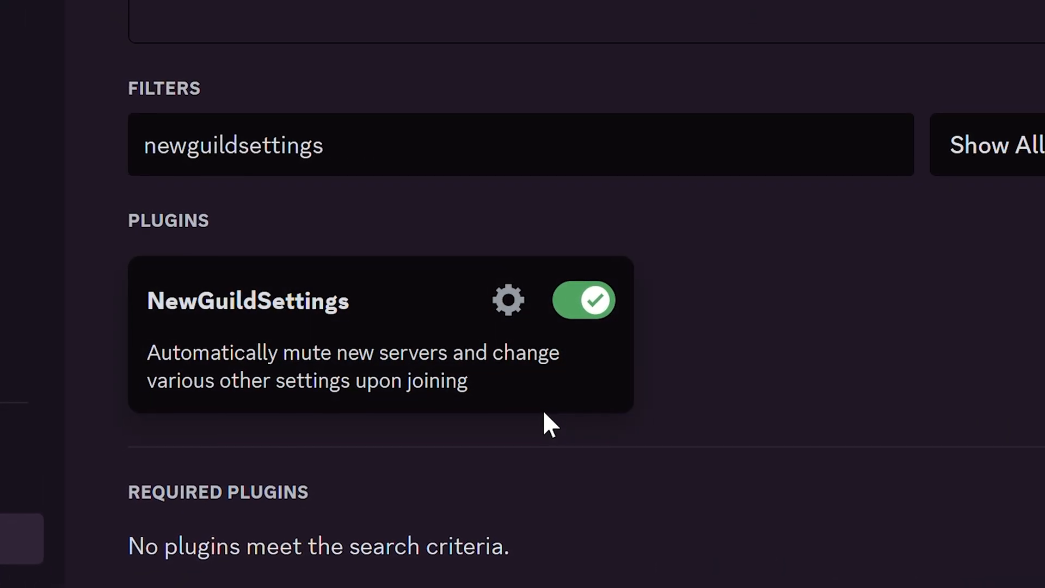
pyautogui.click(508, 300)
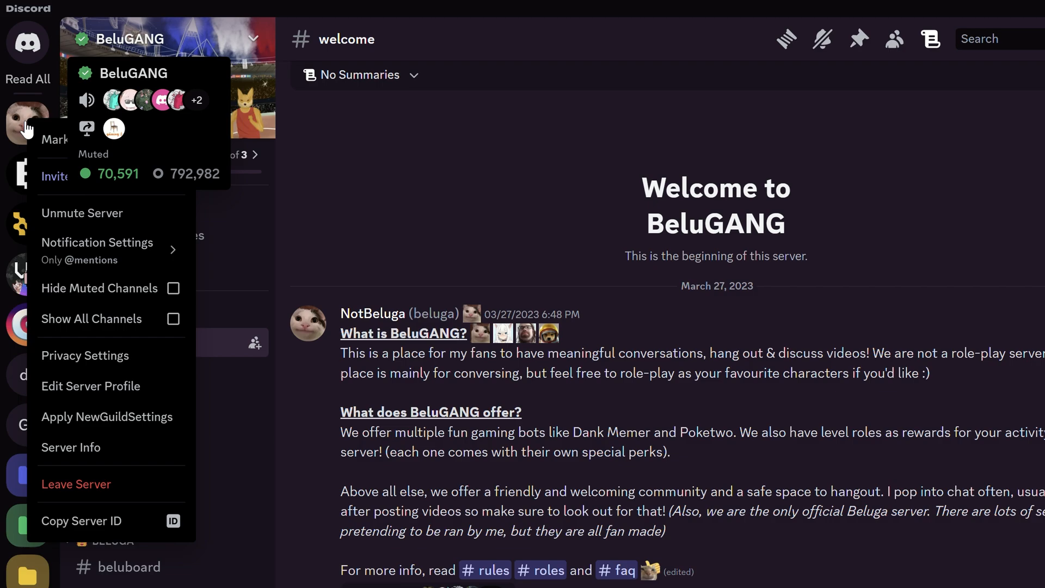
pyautogui.click(97, 242)
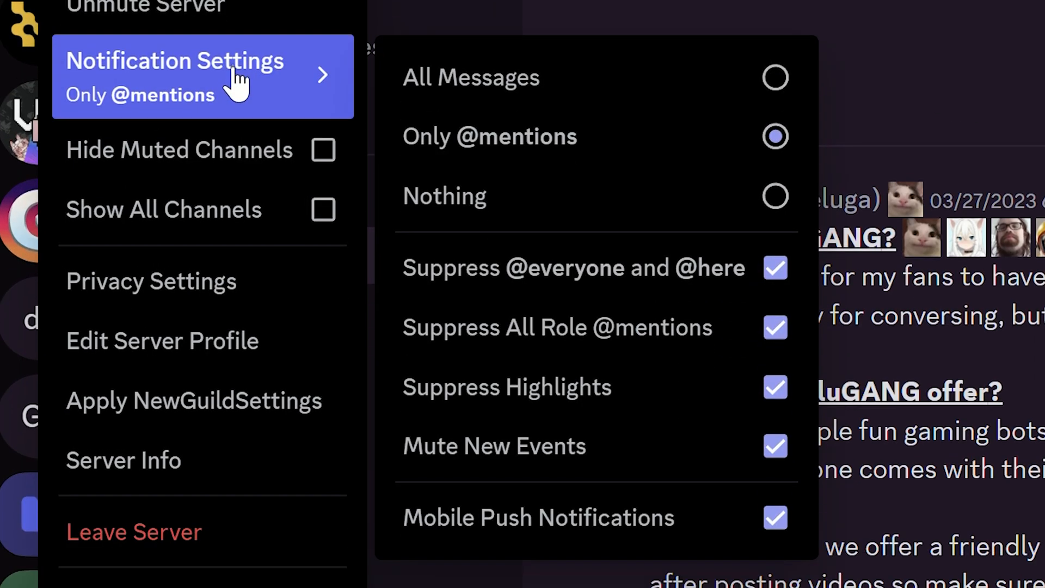
pyautogui.moveTo(786, 375)
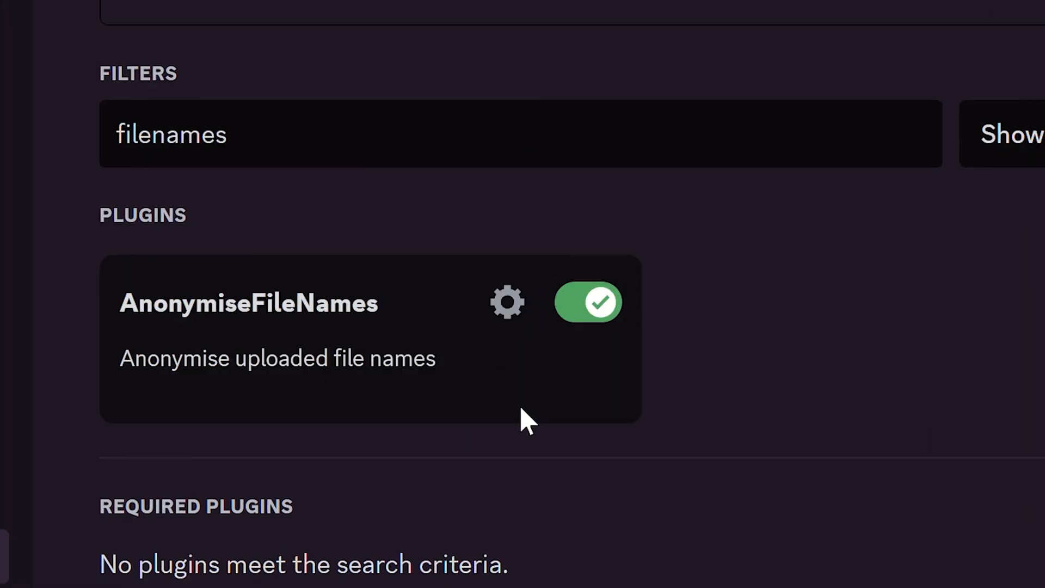
# - Review AnonymiseFileNames' Anonymising Method so HDDScan.zip posts as random 1pSMJGE.zip
pyautogui.click(508, 303)
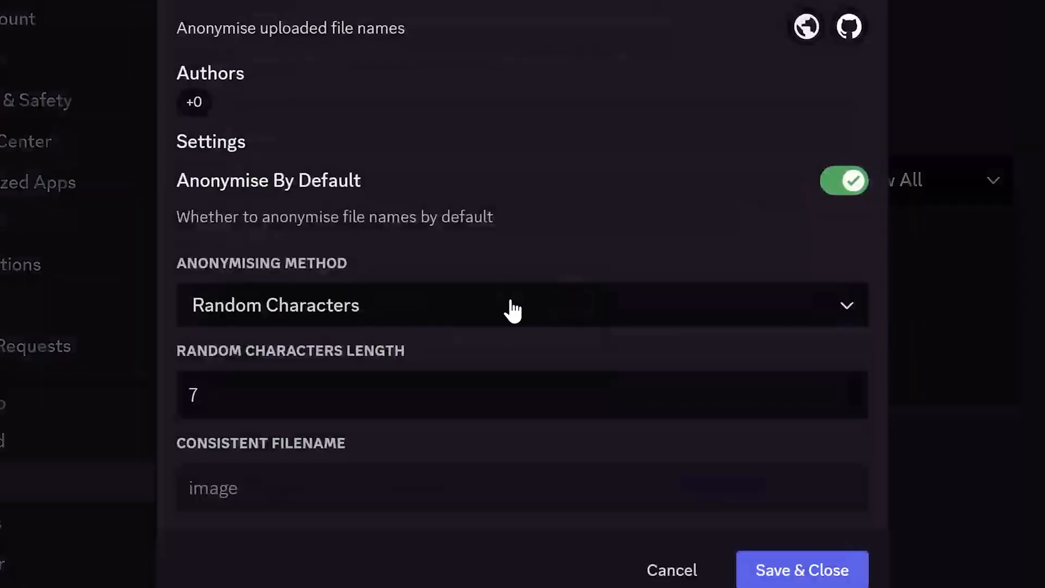
pyautogui.click(514, 307)
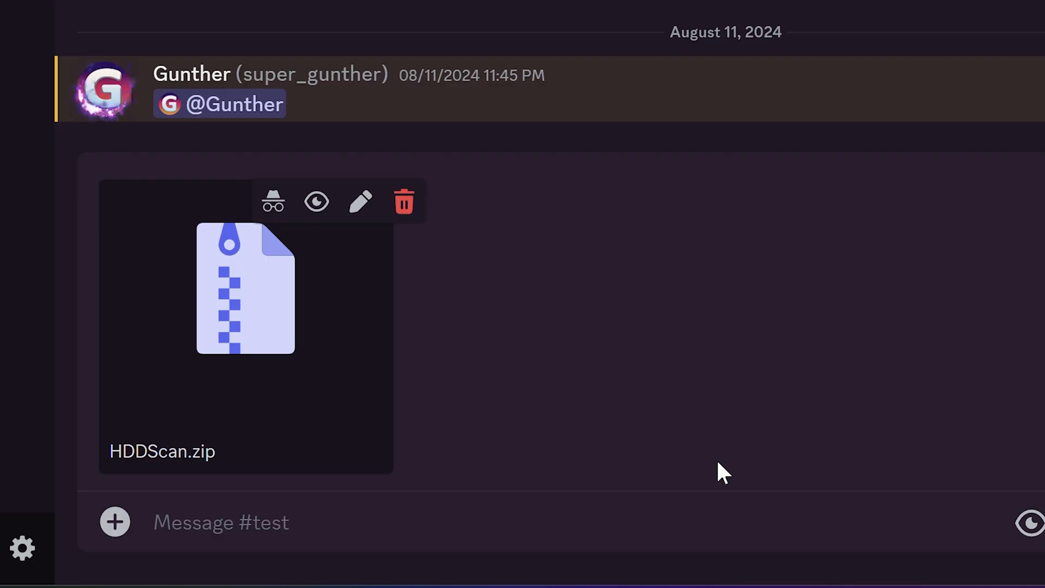
pyautogui.scroll(-3)
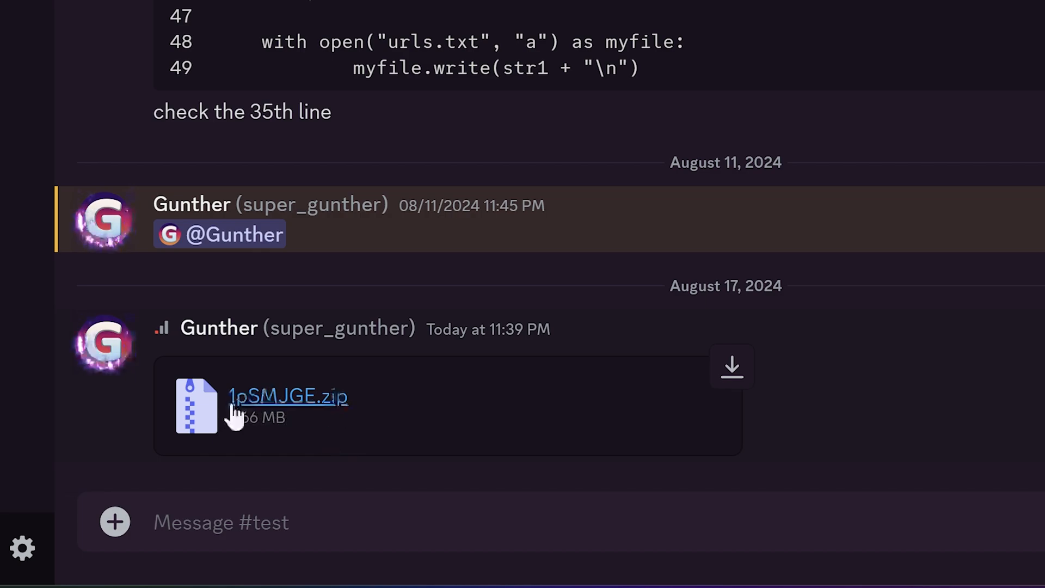
pyautogui.moveTo(919, 384)
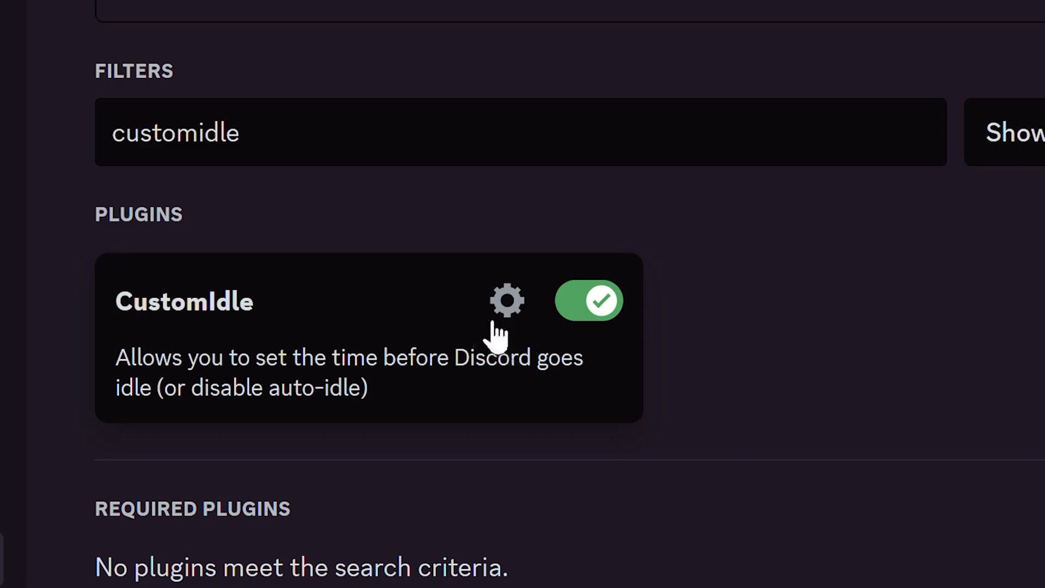
# - Lower CustomIdle's Minutes Before Discord Goes Idle slider toward zero
pyautogui.click(506, 301)
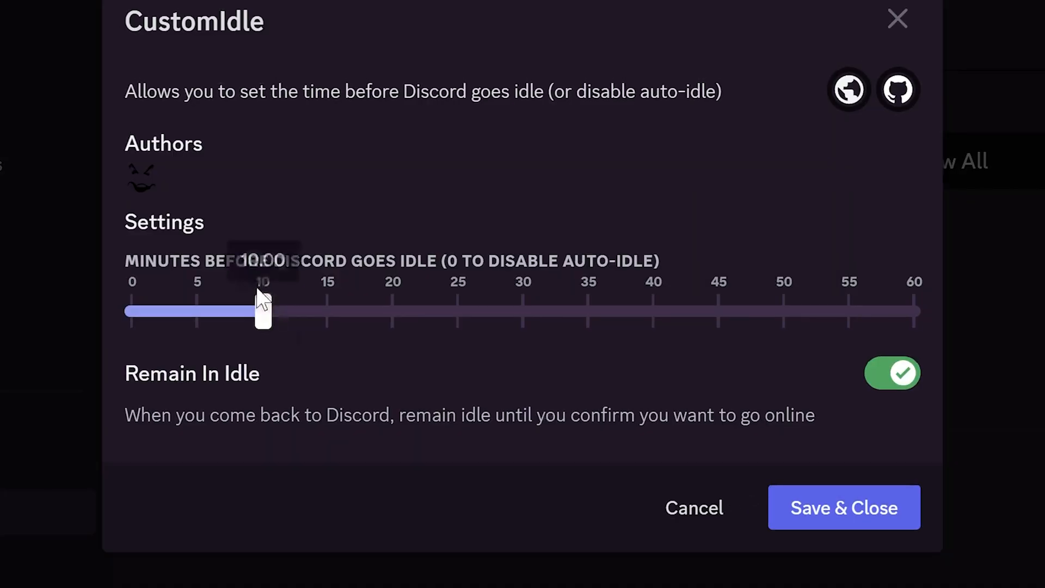
pyautogui.moveTo(263, 310); pyautogui.dragTo(141, 310)
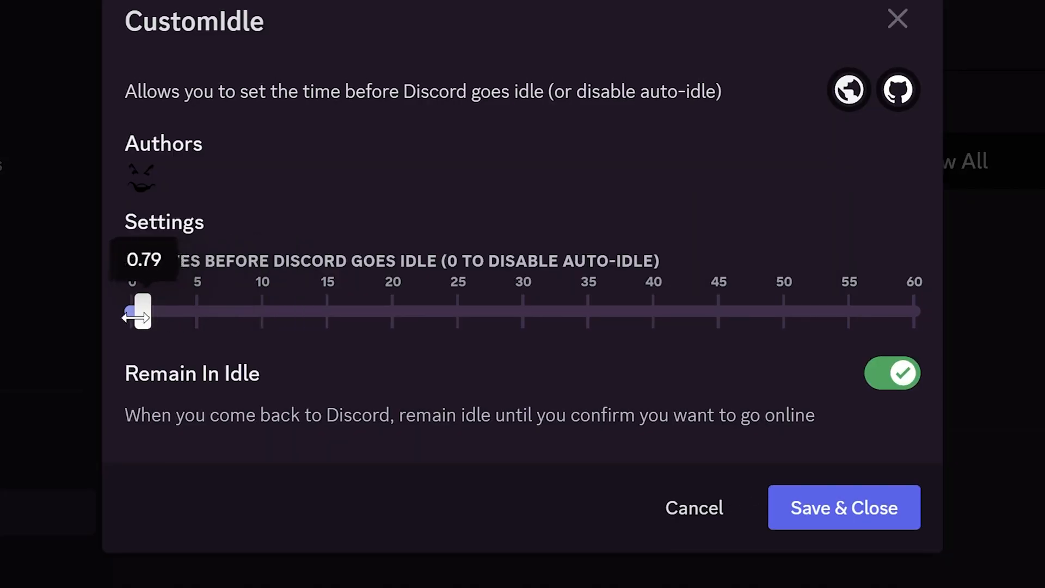
pyautogui.moveTo(142, 311); pyautogui.dragTo(130, 311)
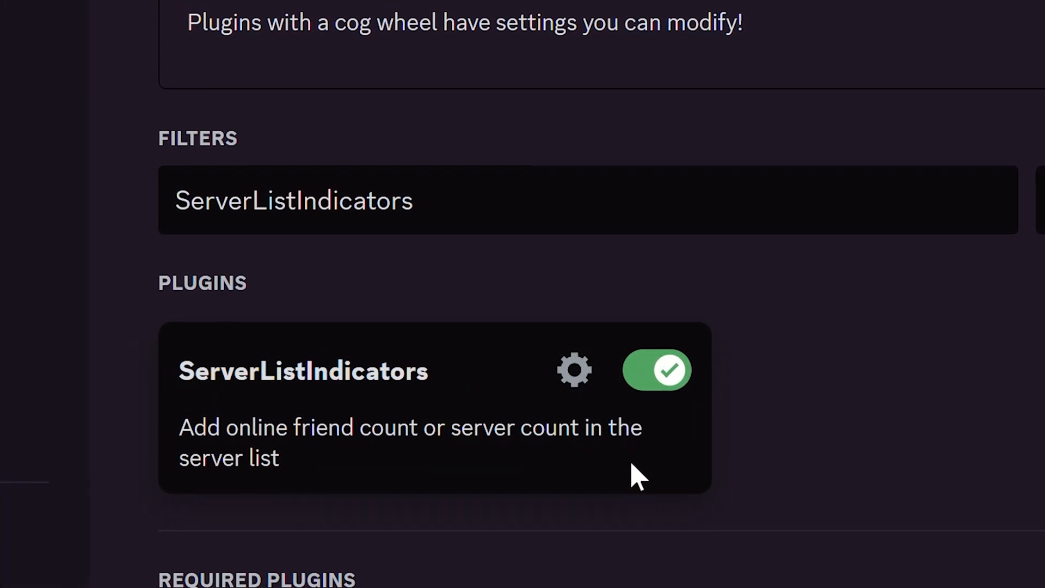
# - Check ServerListIndicators' Mode options, then boost a voice member's User Volume to 118%
pyautogui.click(575, 372)
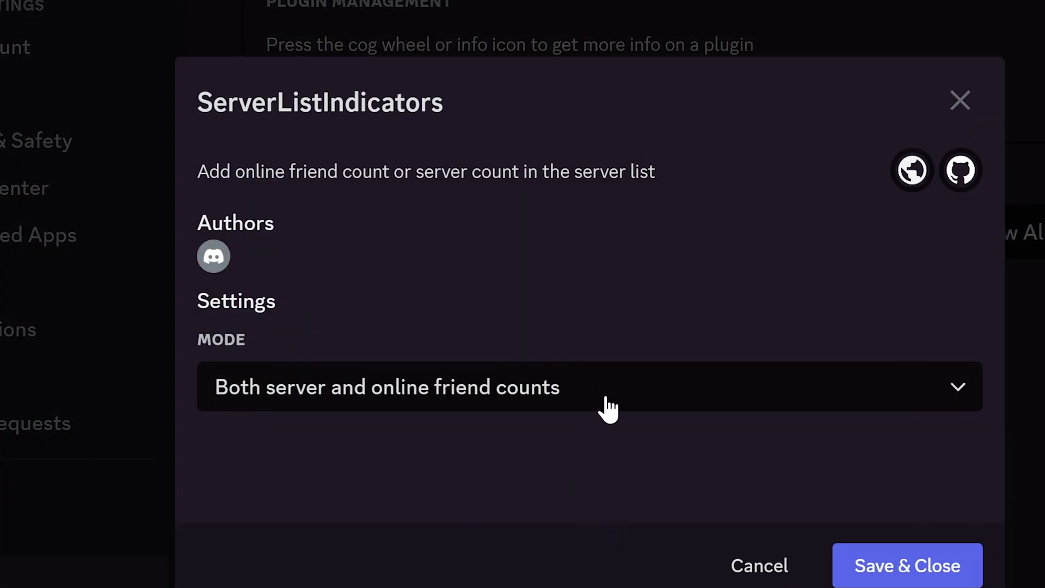
pyautogui.click(607, 388)
pyautogui.write('volumeboo')
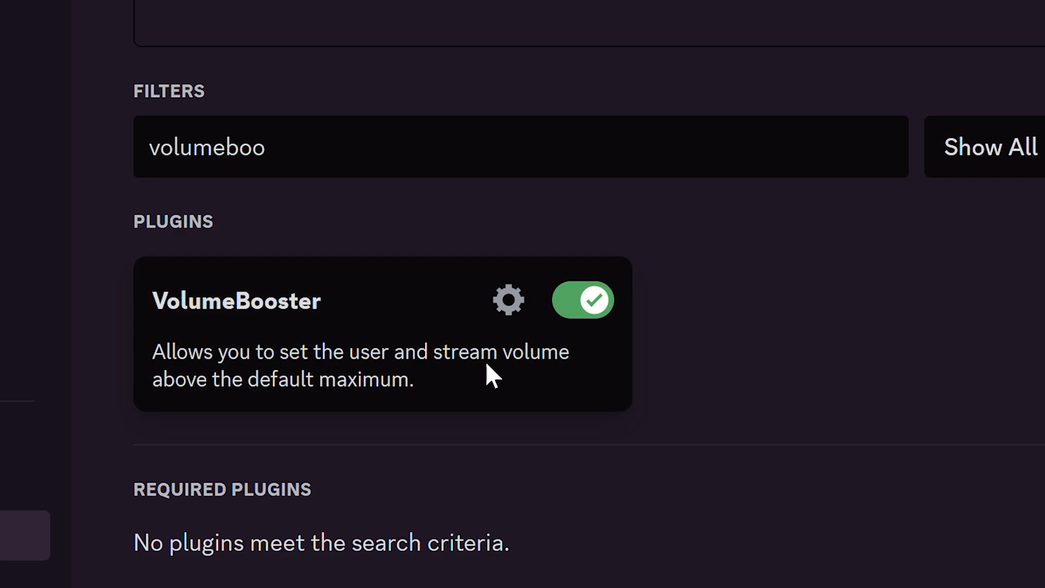
pyautogui.click(508, 301)
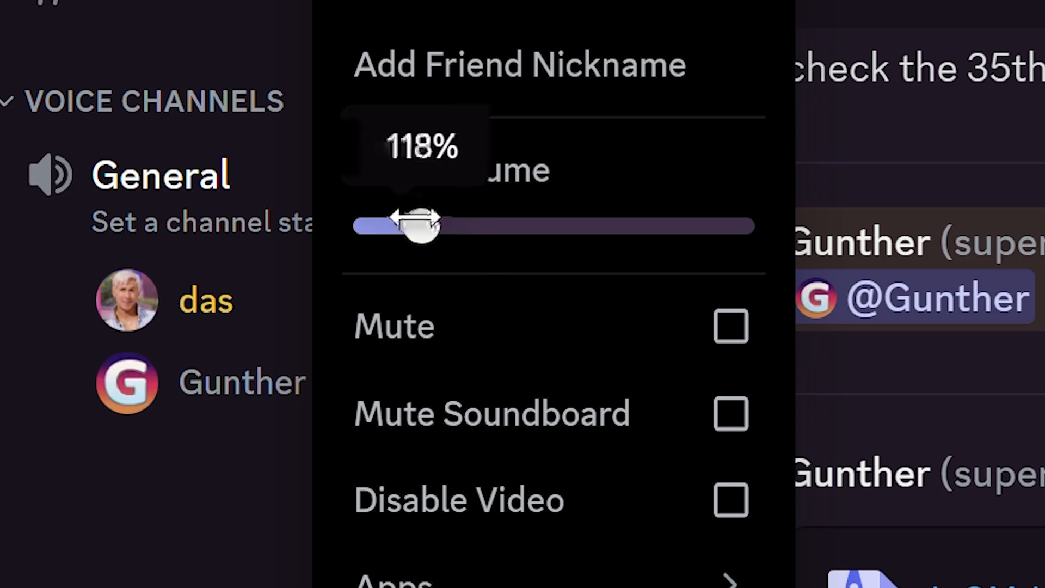
pyautogui.moveTo(420, 226); pyautogui.dragTo(741, 227)
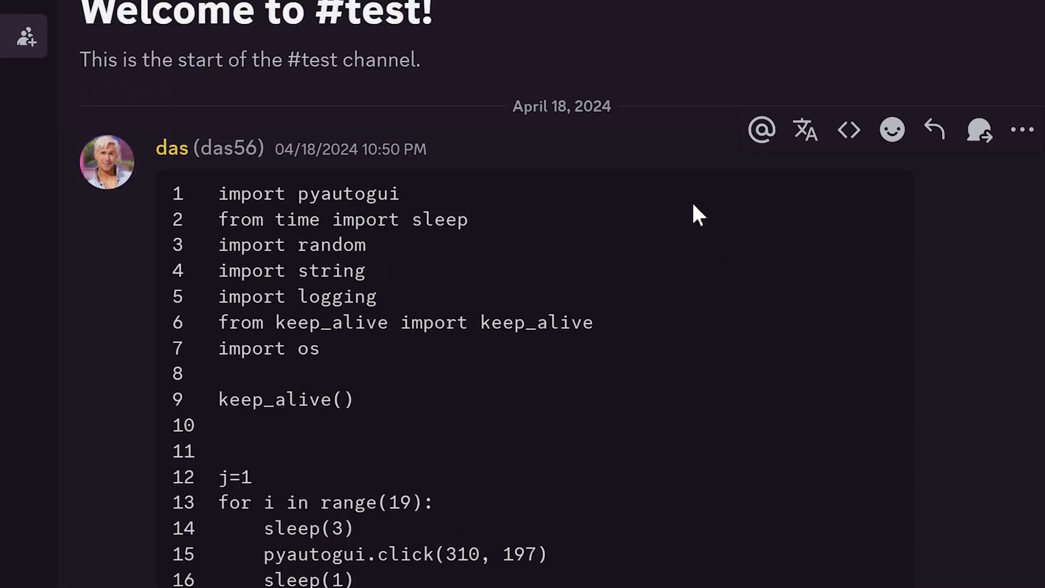
pyautogui.moveTo(848, 131)
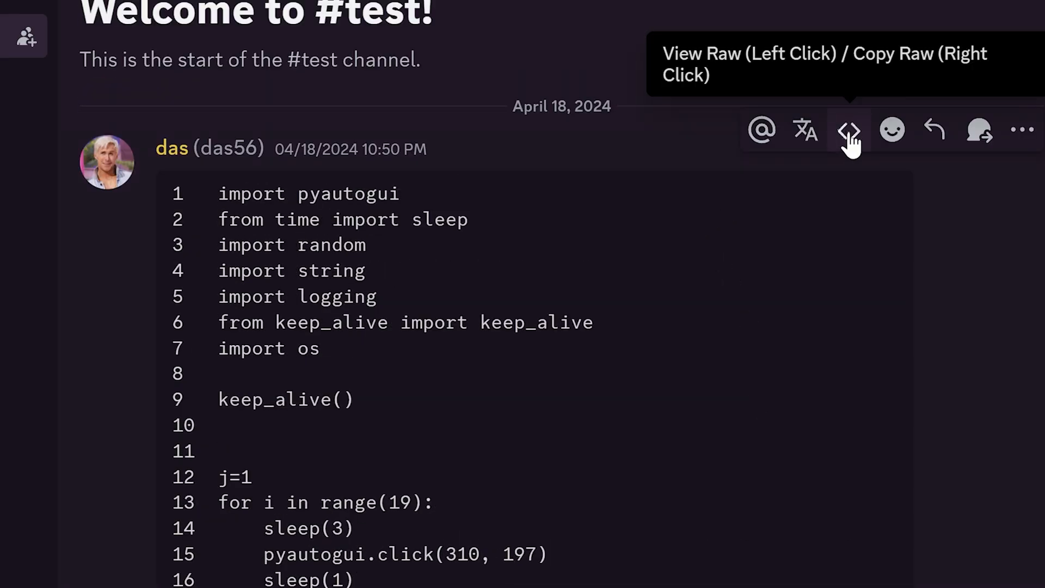
# - Show the code message's raw source via View Raw and scroll through it and the plugin list
pyautogui.click(847, 130)
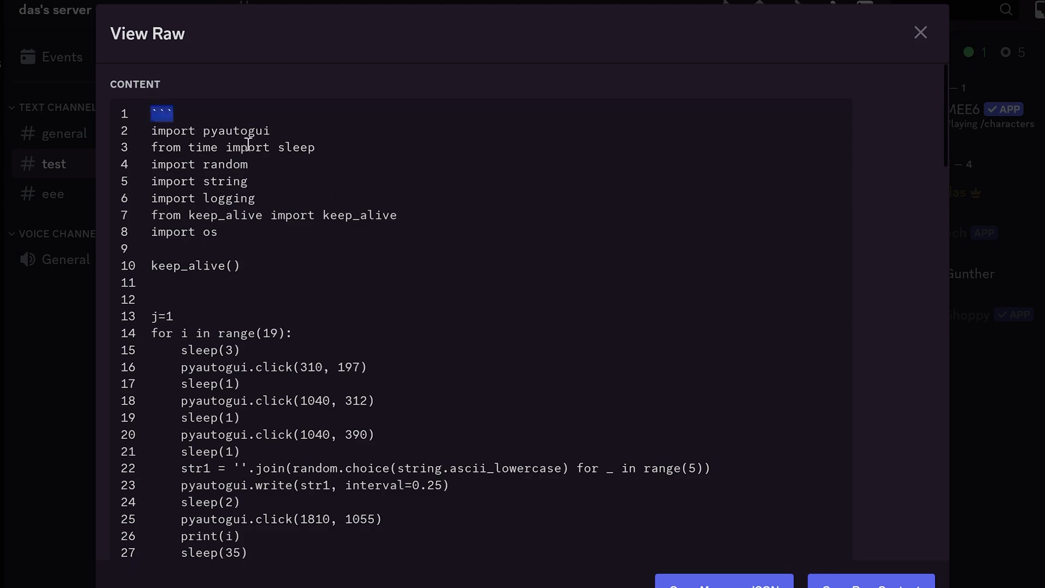
pyautogui.scroll(-3)
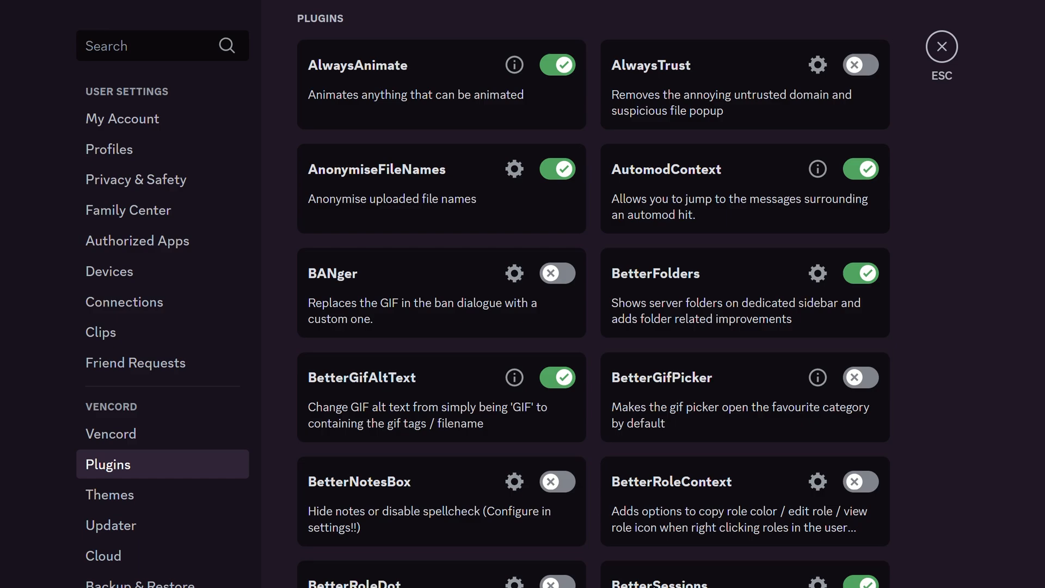
pyautogui.scroll(-3)
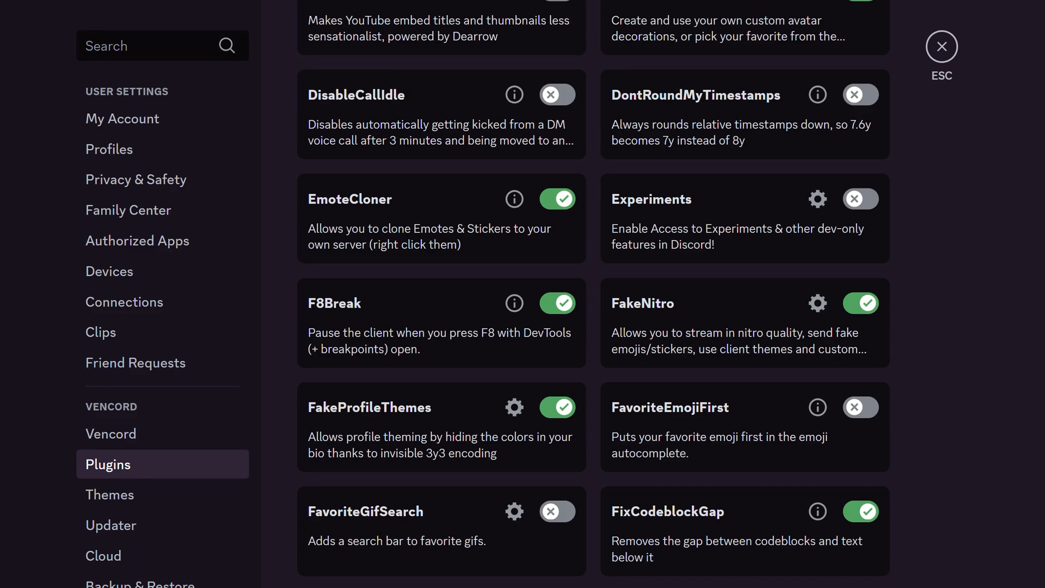
pyautogui.scroll(-3)
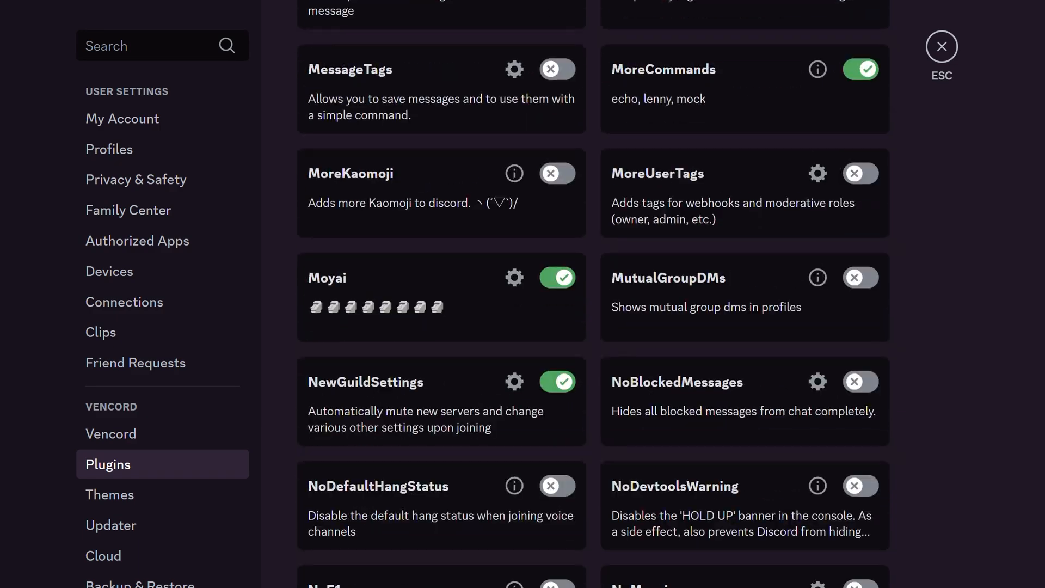